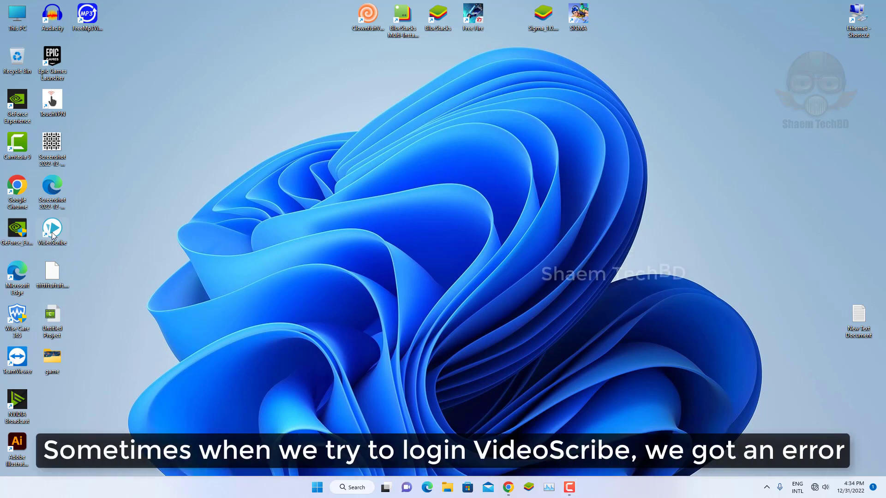
Launch VideoScribe, sign in, create a new blank scribe and start adding an image.
{"action": "double_click", "coordinate": [52, 232]}
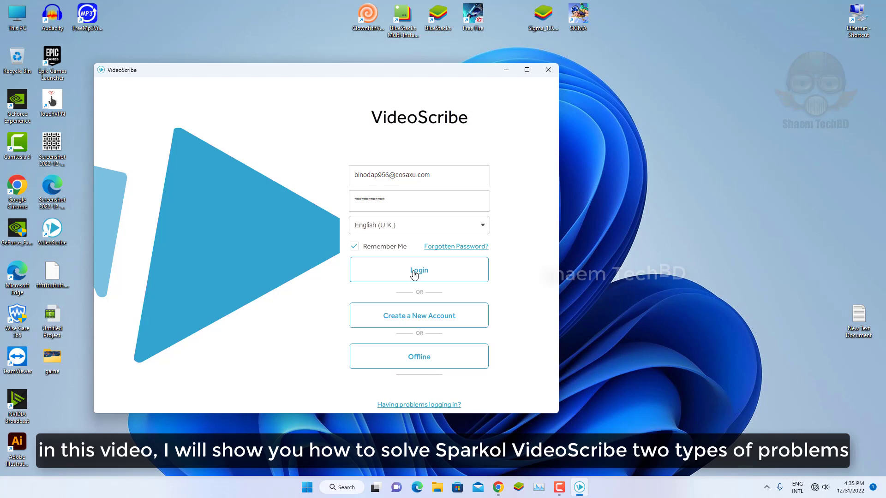
{"action": "left_click", "coordinate": [419, 270]}
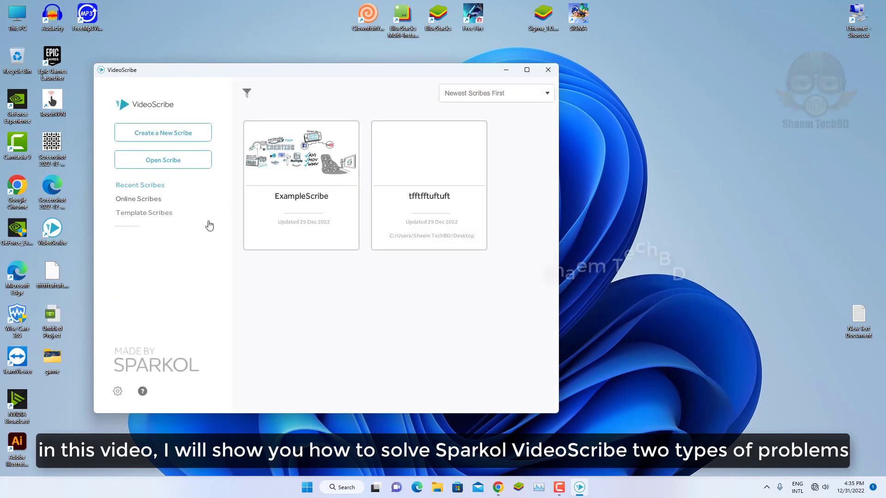
{"action": "left_click", "coordinate": [162, 133]}
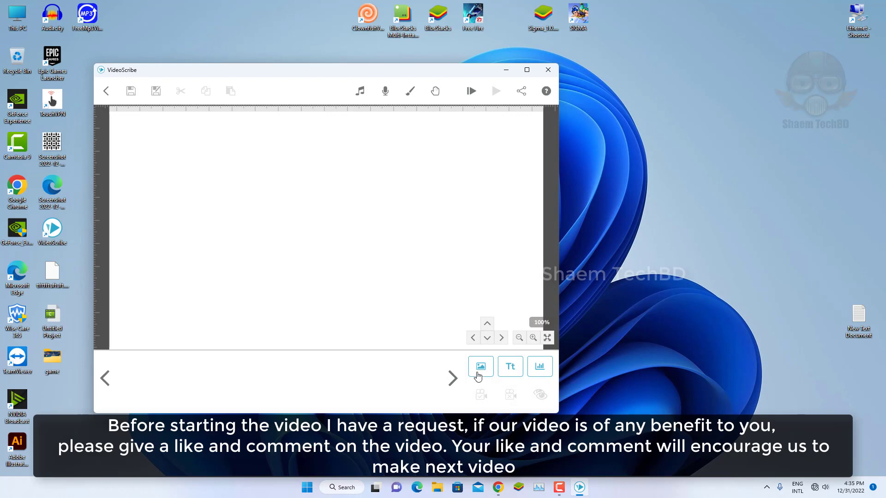
{"action": "left_click", "coordinate": [480, 367]}
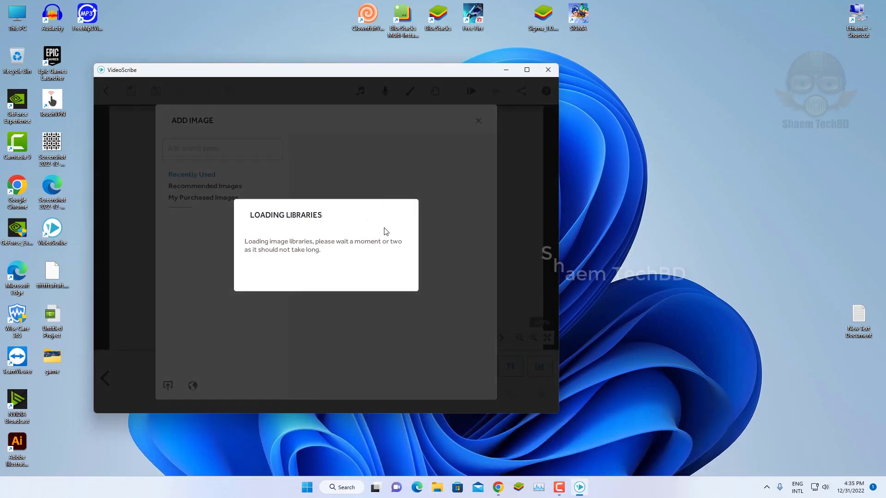
Find Task Manager via Windows search and end the hung VideoScribe task.
{"action": "left_click", "coordinate": [306, 488]}
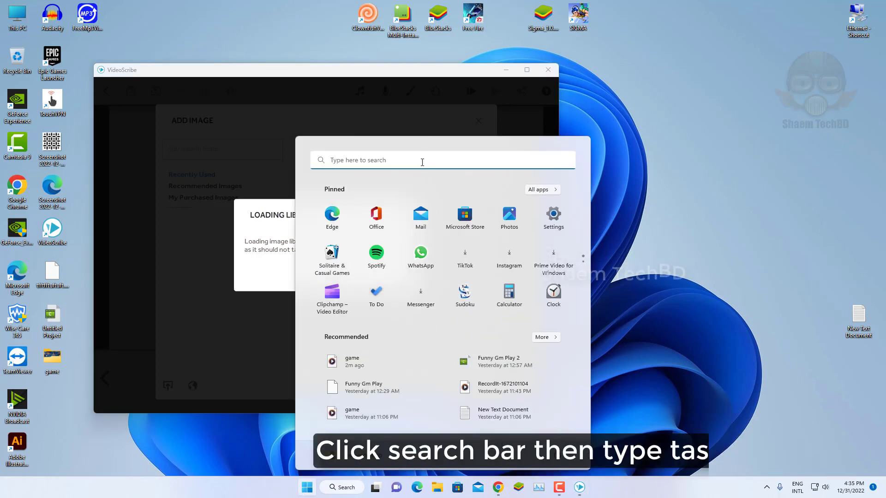
{"action": "type", "text": "task manager"}
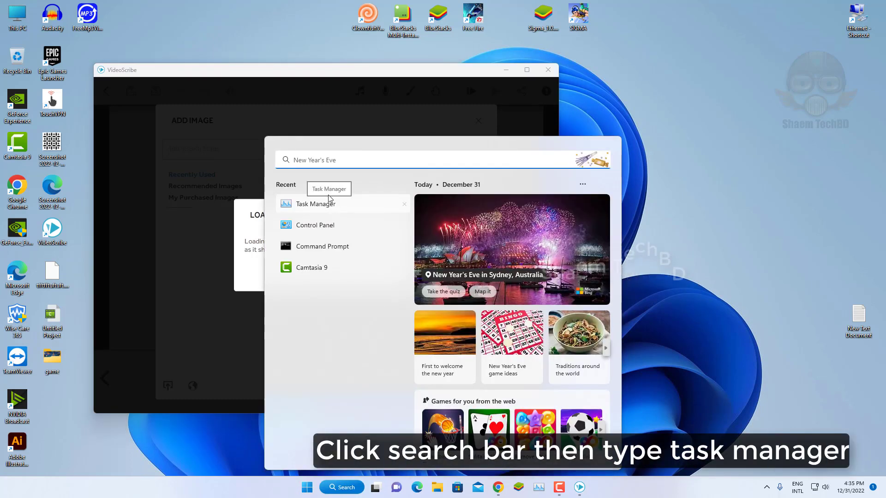
{"action": "type", "text": "task"}
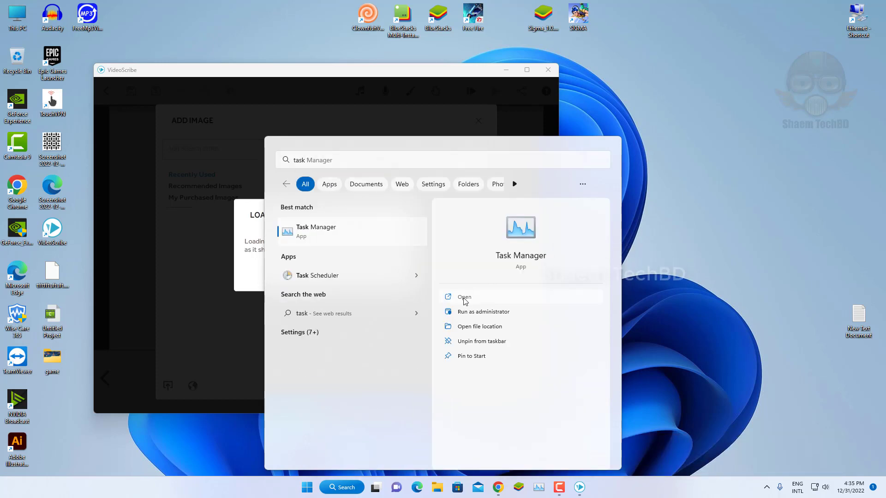
{"action": "left_click", "coordinate": [465, 297]}
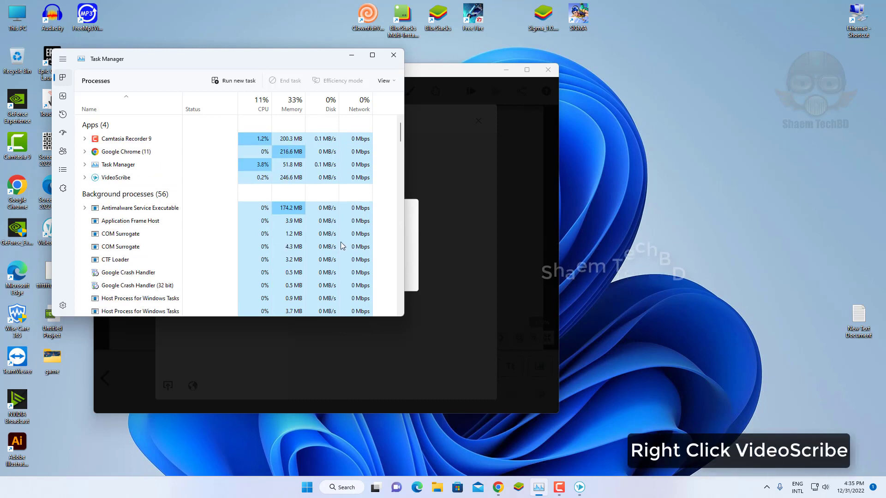
{"action": "right_click", "coordinate": [115, 177]}
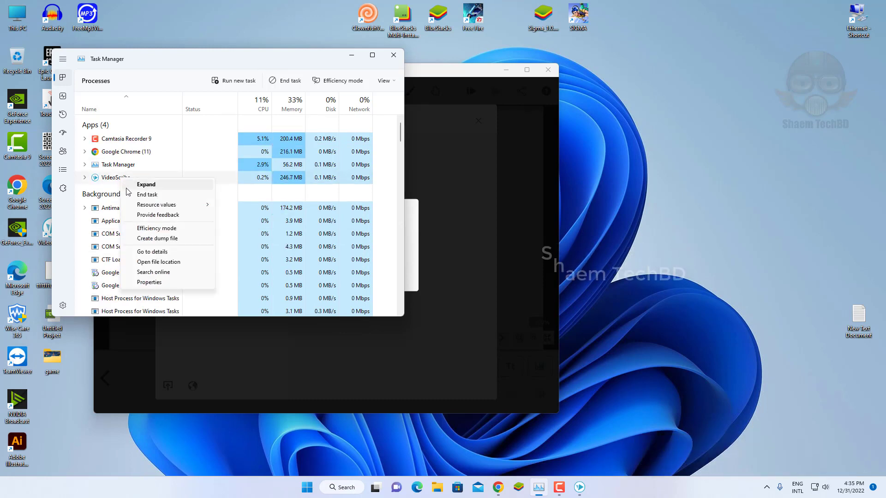
{"action": "left_click", "coordinate": [147, 195]}
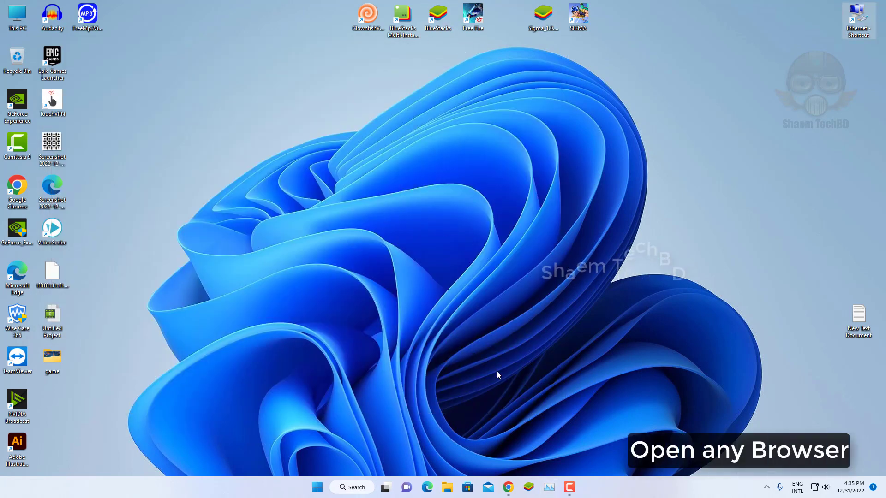
Search Chrome for 'videoscribe sign up' and go to the free-trial page.
{"action": "left_click", "coordinate": [508, 488]}
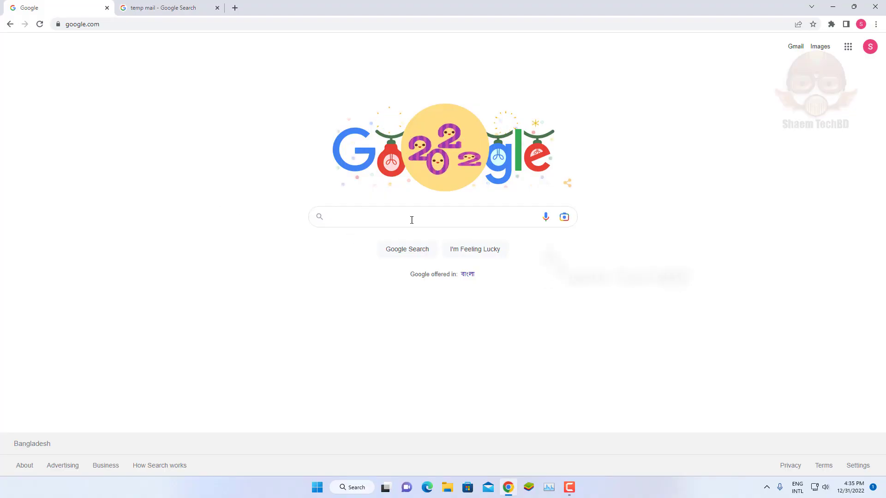
{"action": "type", "text": "videoscribe sing"}
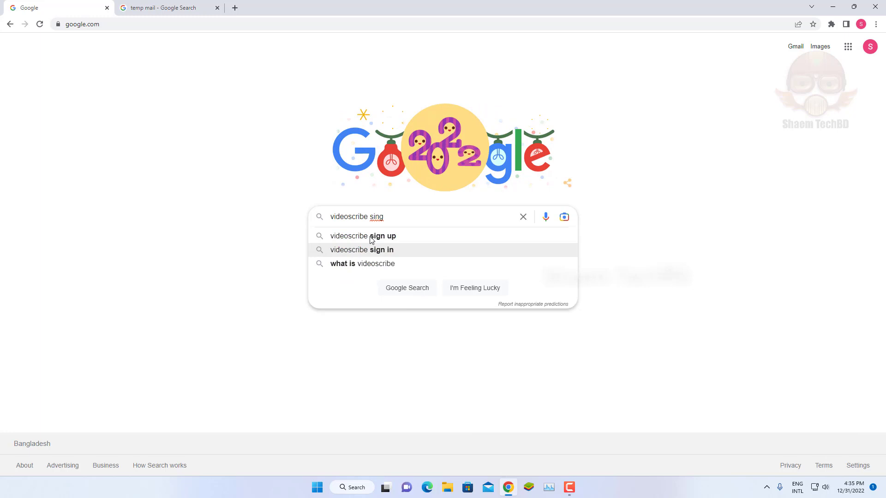
{"action": "left_click", "coordinate": [363, 236]}
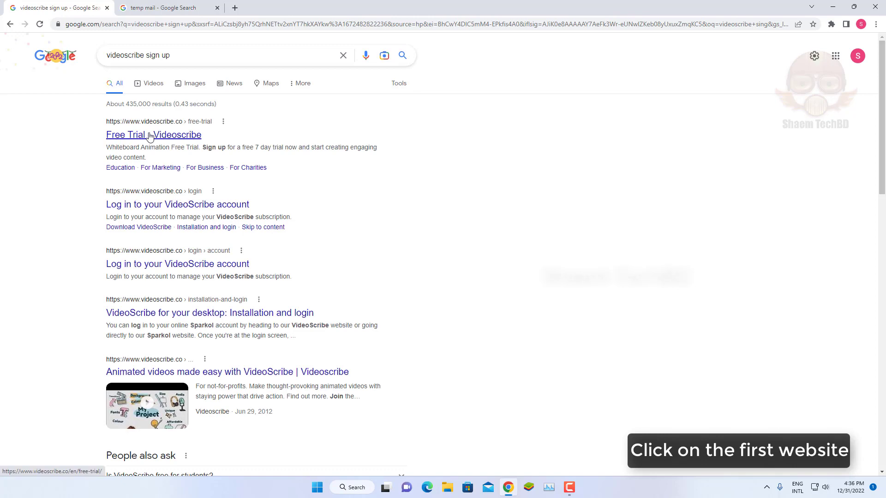
{"action": "left_click", "coordinate": [153, 135]}
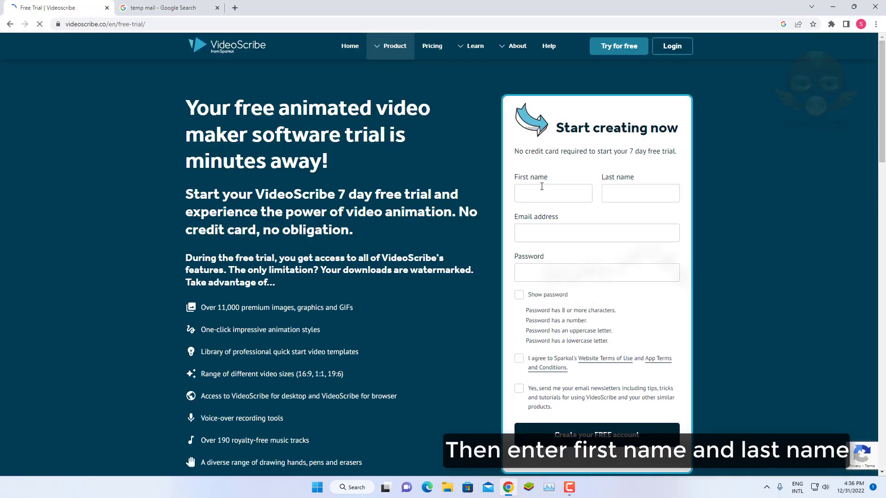
Fill the sign-up form's first name 'Shaem' and last name 'Te'.
{"action": "left_click", "coordinate": [553, 193]}
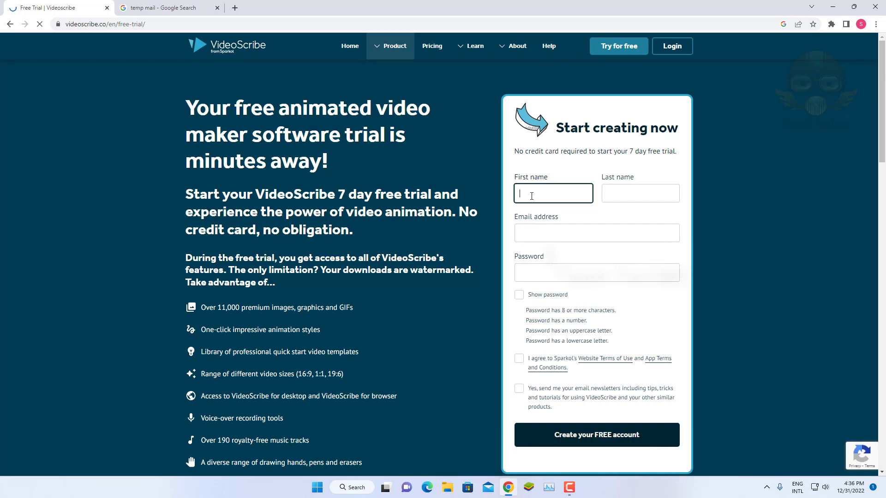
{"action": "type", "text": "Shaem"}
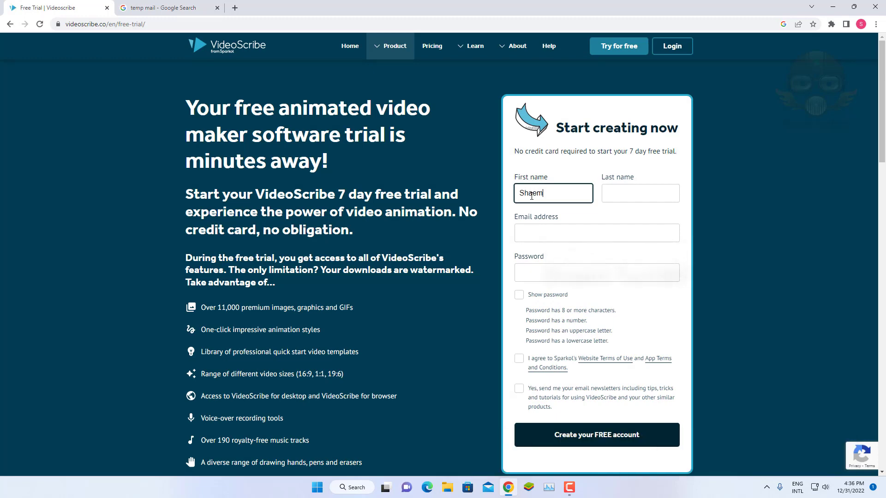
{"action": "type", "text": "TechBD"}
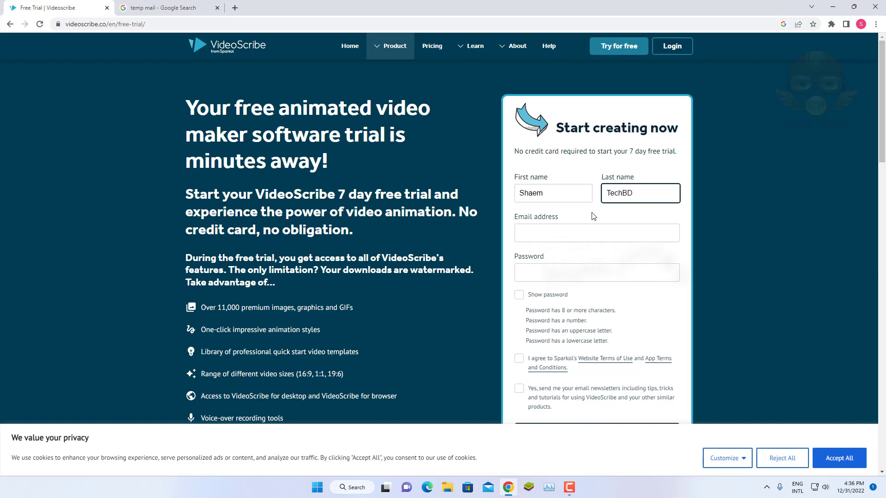
{"action": "left_click", "coordinate": [598, 233]}
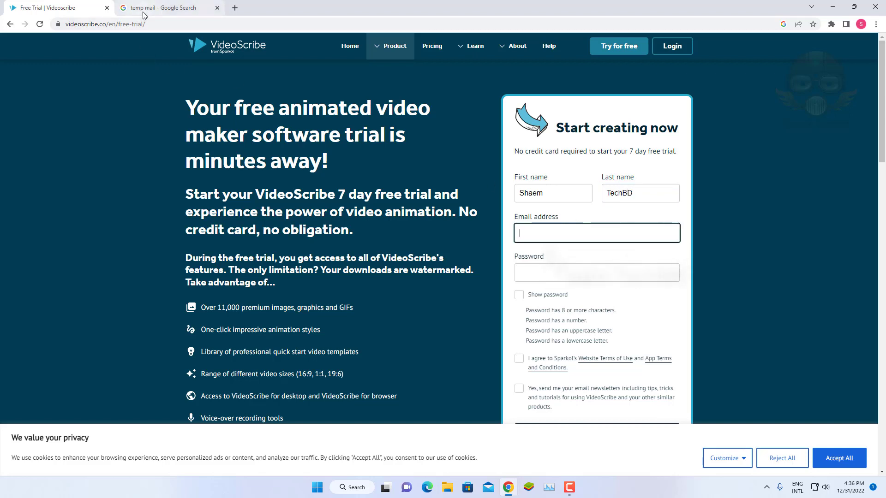
Go to the Temp Mail site and copy the generated disposable email address.
{"action": "left_click", "coordinate": [164, 7]}
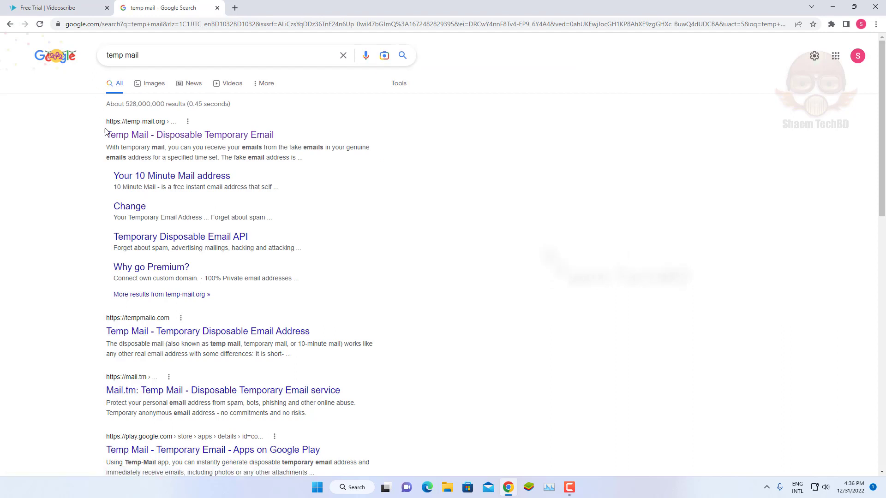
{"action": "mouse_move", "coordinate": [219, 138]}
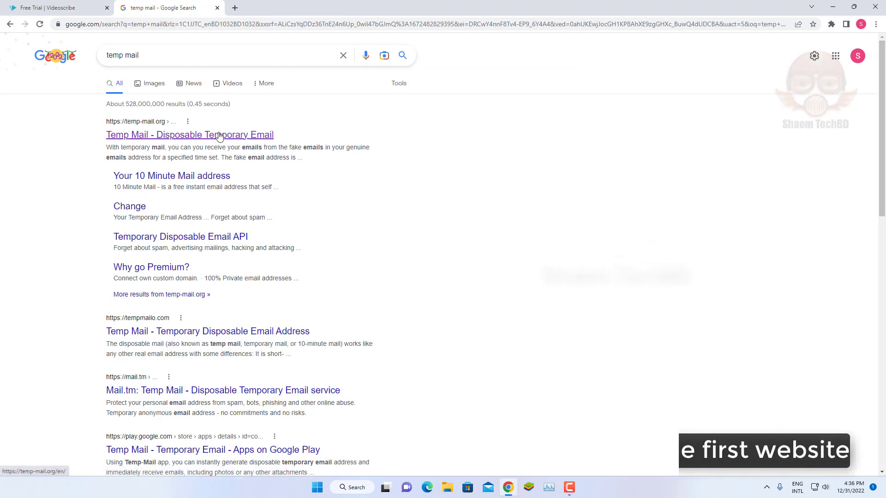
{"action": "left_click", "coordinate": [189, 135]}
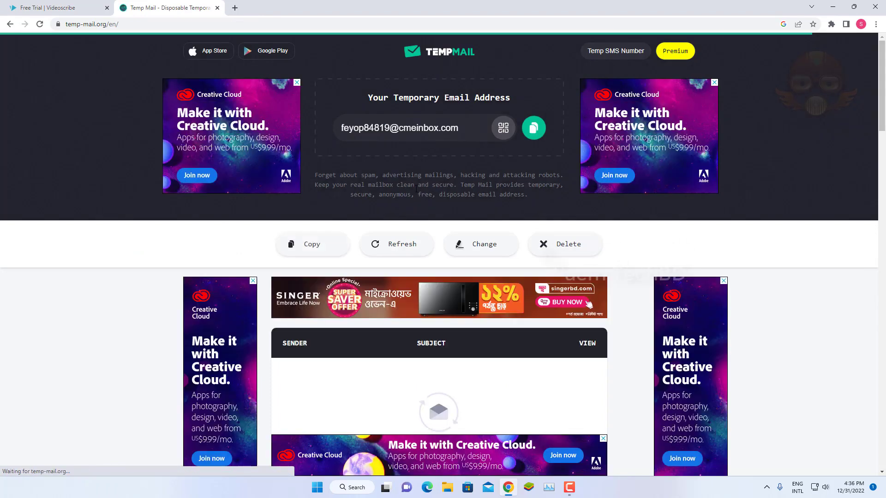
{"action": "left_click", "coordinate": [532, 127]}
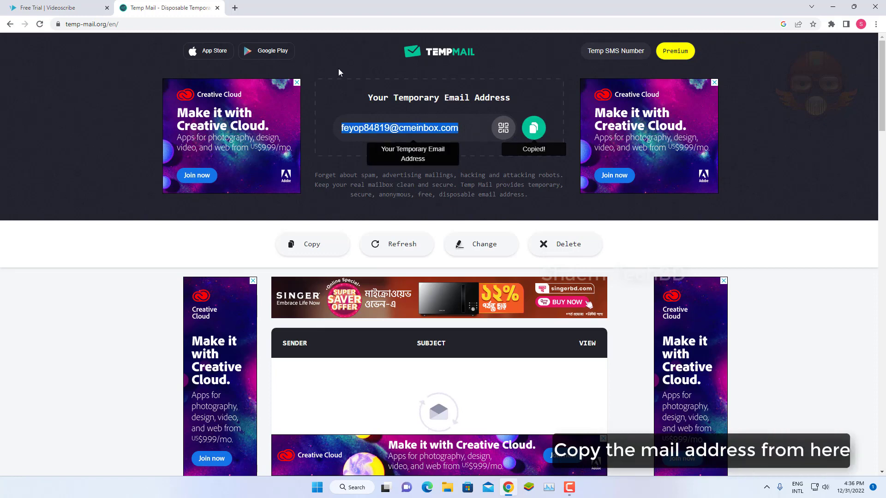
{"action": "left_click", "coordinate": [57, 7]}
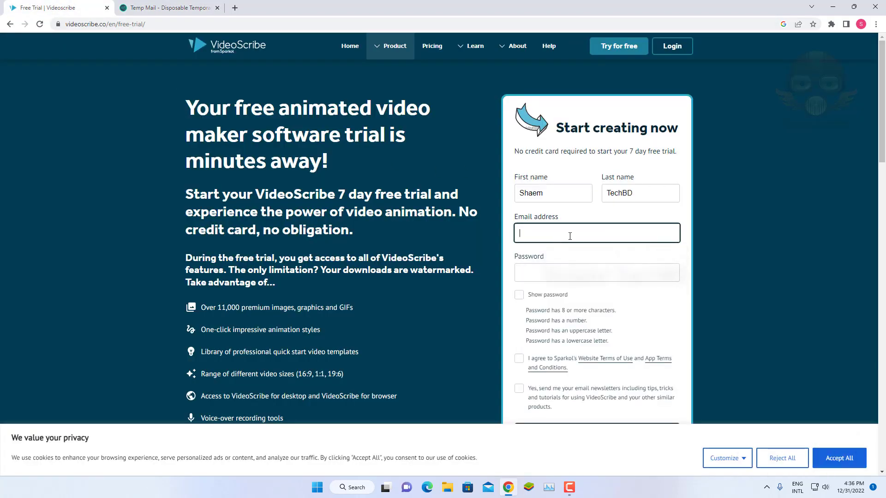
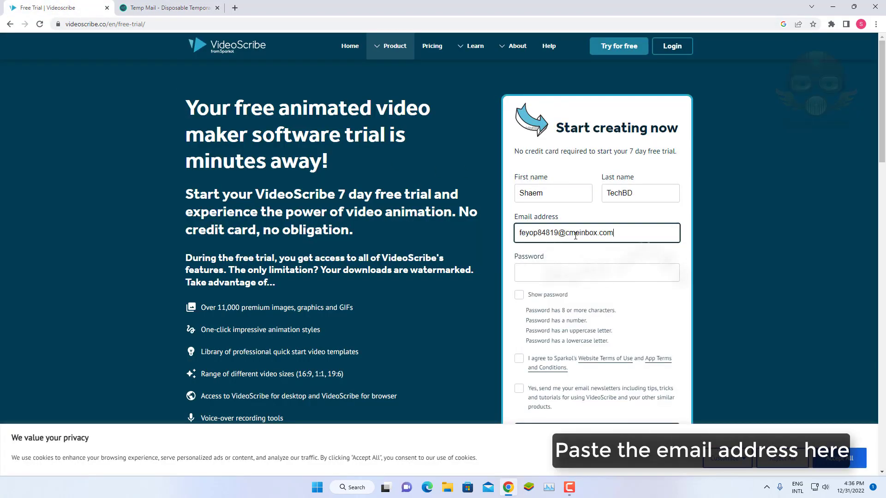
{"action": "left_click", "coordinate": [596, 272]}
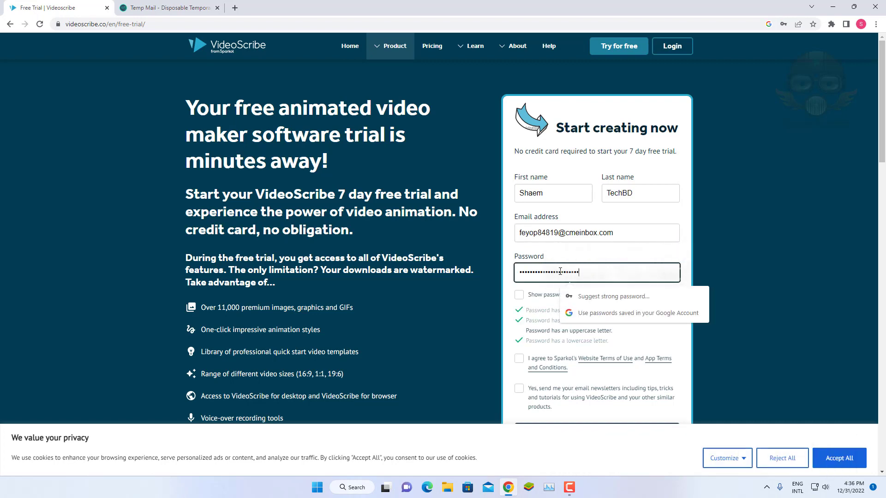
{"action": "scroll", "scroll_direction": "down", "scroll_amount": 3}
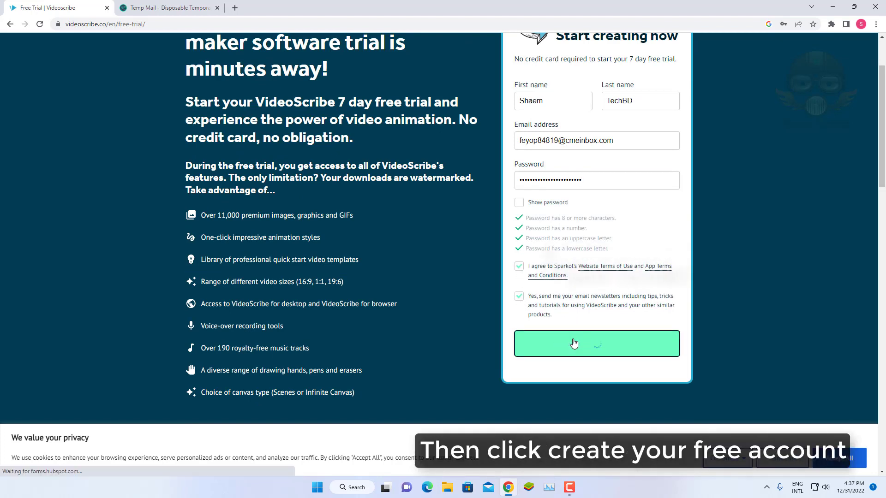
{"action": "left_click", "coordinate": [597, 343]}
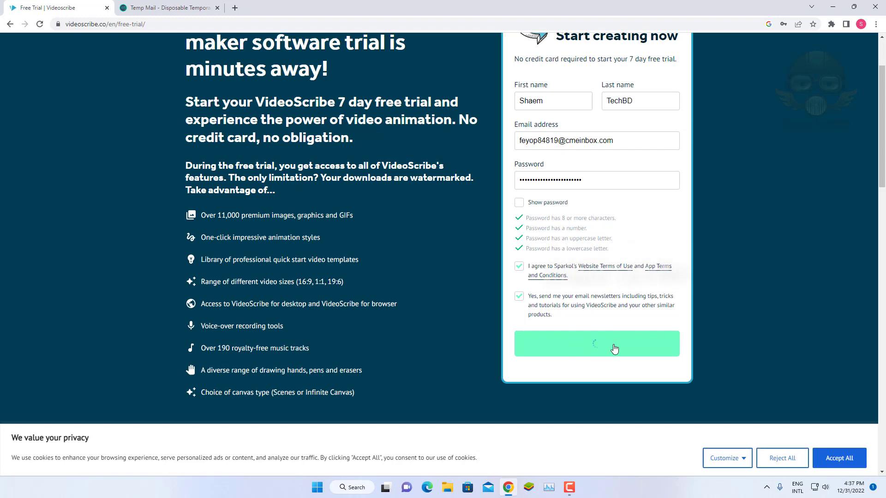
{"action": "left_click", "coordinate": [597, 344]}
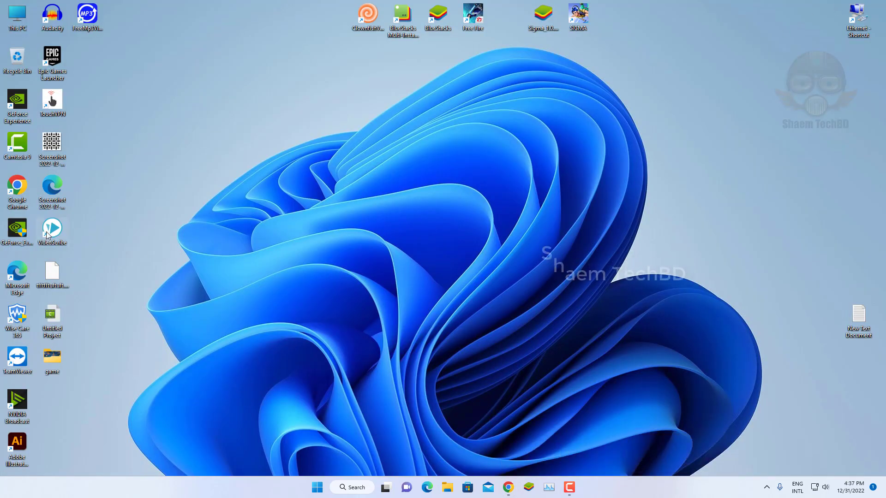
{"action": "double_click", "coordinate": [52, 230]}
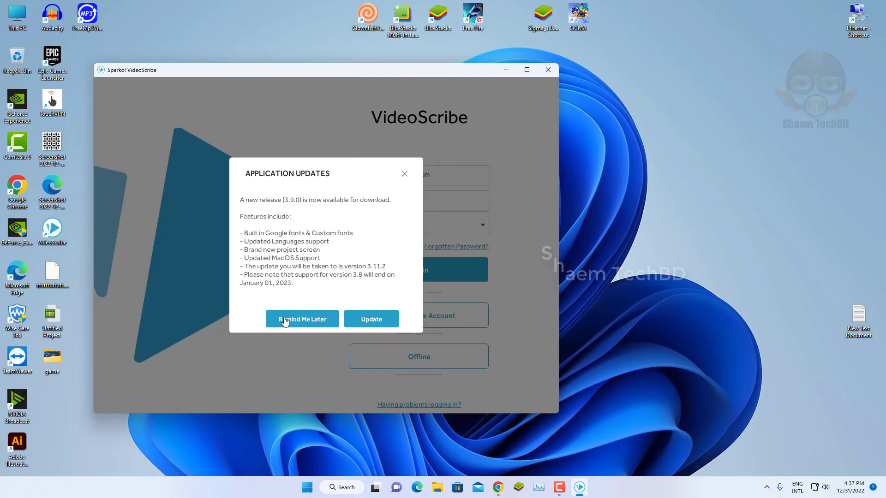
{"action": "left_click", "coordinate": [302, 319]}
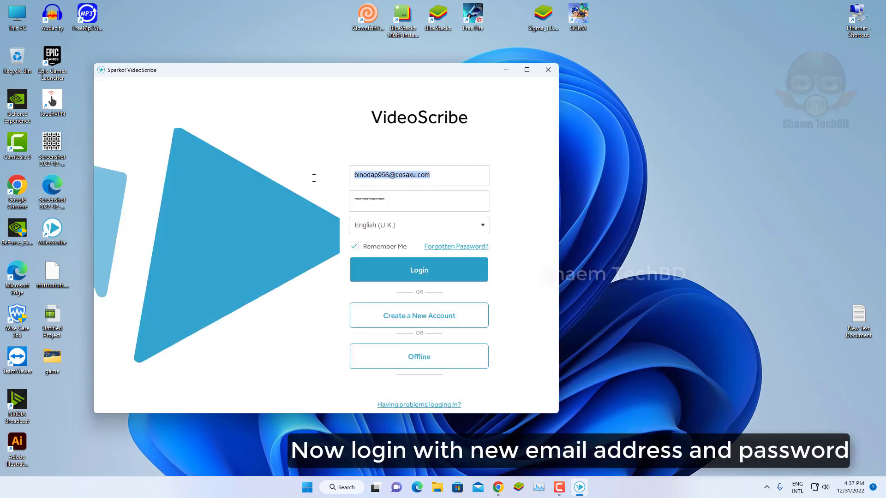
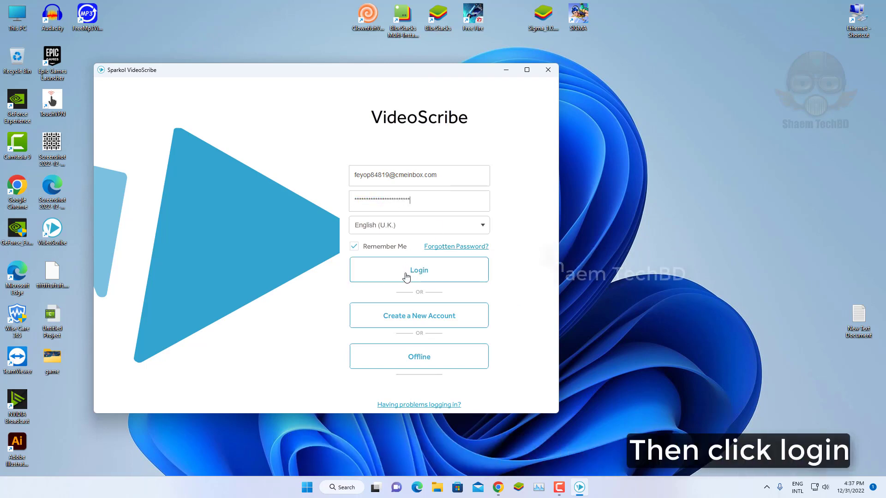
{"action": "left_click", "coordinate": [419, 270]}
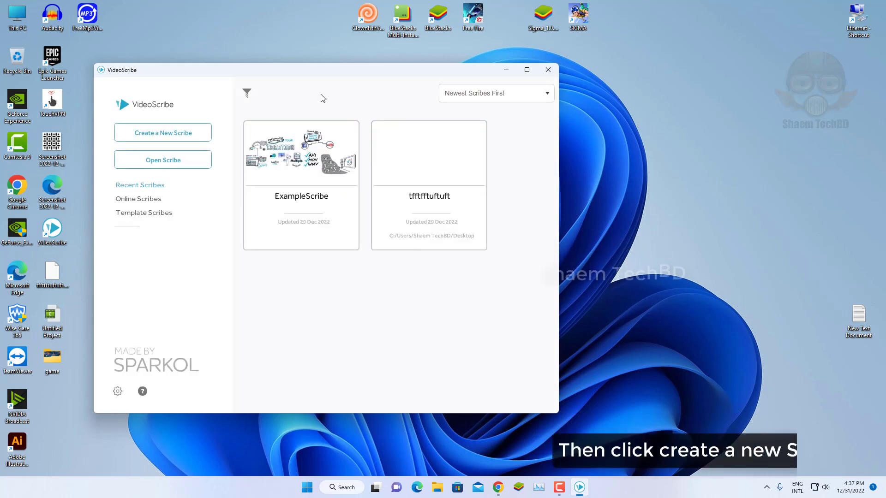
{"action": "mouse_move", "coordinate": [163, 133]}
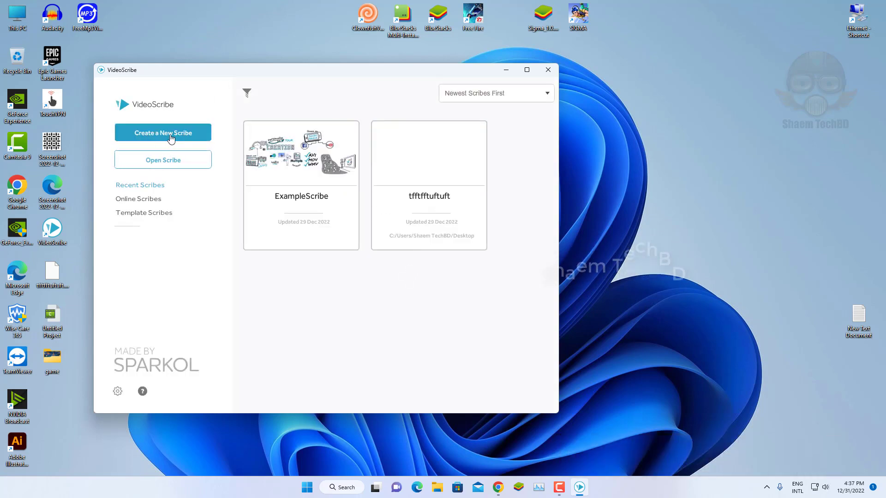
{"action": "left_click", "coordinate": [162, 133]}
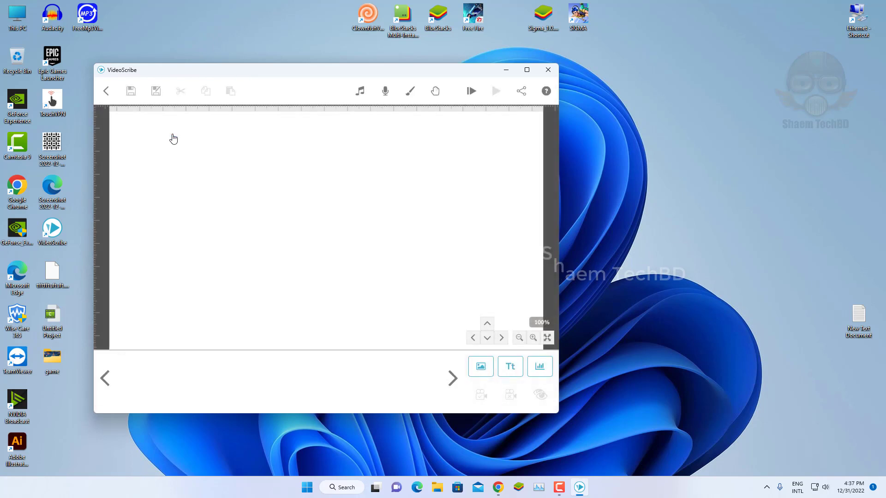
{"action": "left_click", "coordinate": [480, 366]}
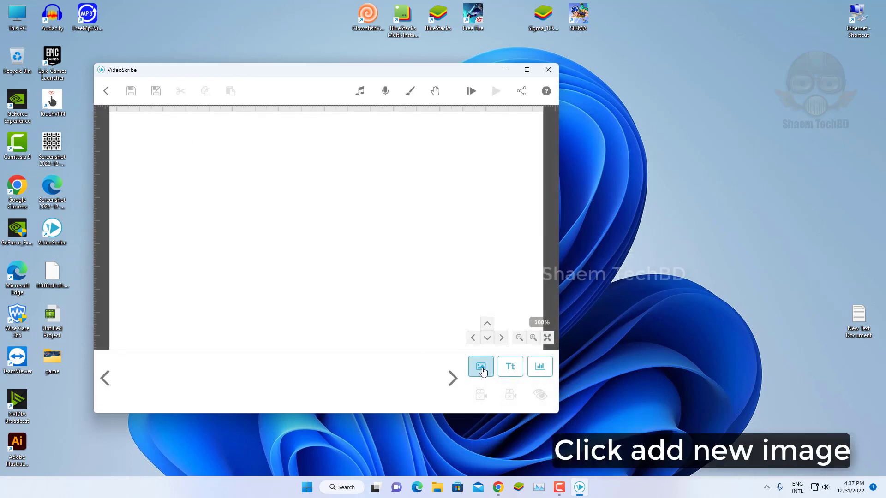
Start adding an image, disable the Ethernet adapter and close Network Connections.
{"action": "left_click", "coordinate": [480, 366]}
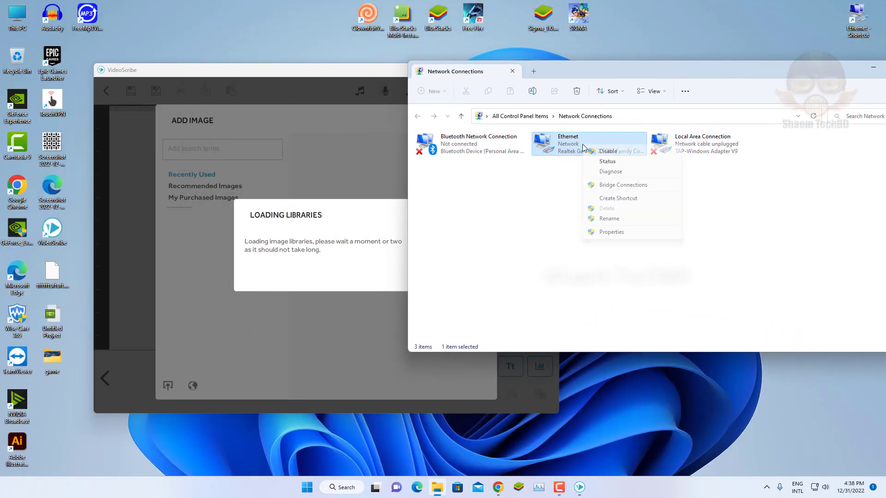
{"action": "left_click", "coordinate": [608, 150]}
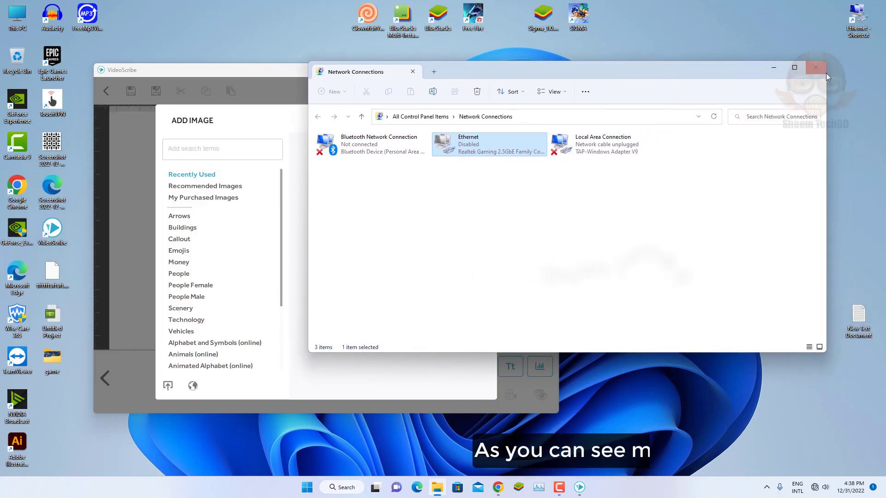
{"action": "left_click", "coordinate": [815, 68]}
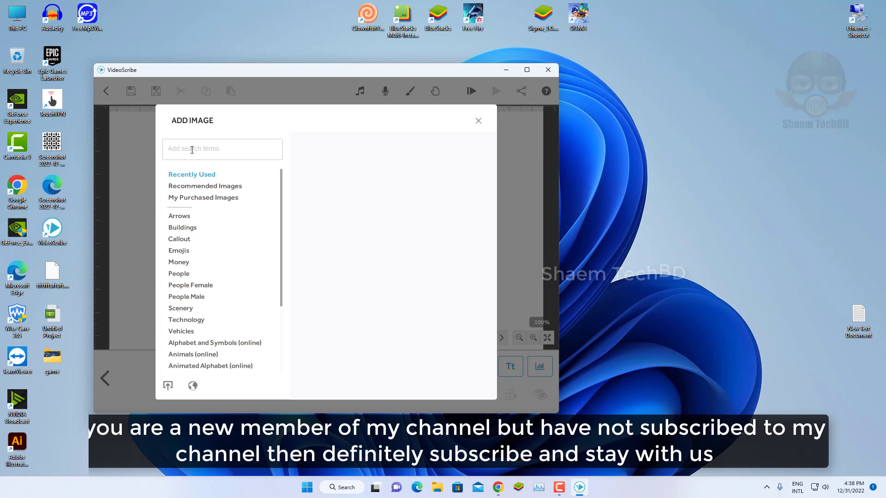
Search the image library for 'girl', place the character and play the preview.
{"action": "type", "text": "girl"}
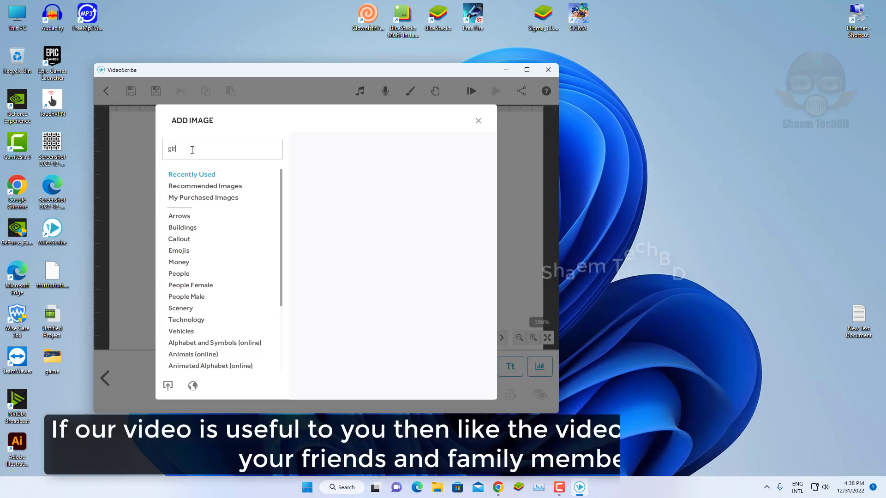
{"action": "key", "text": "enter"}
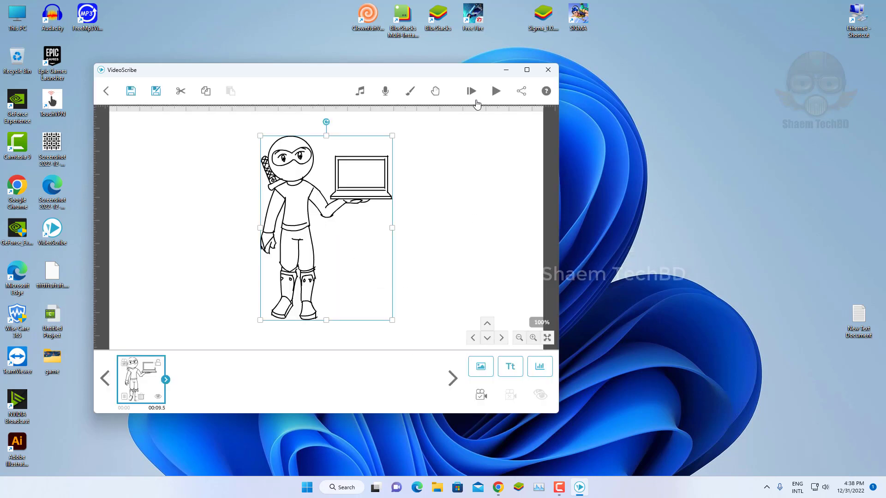
{"action": "left_click", "coordinate": [496, 92]}
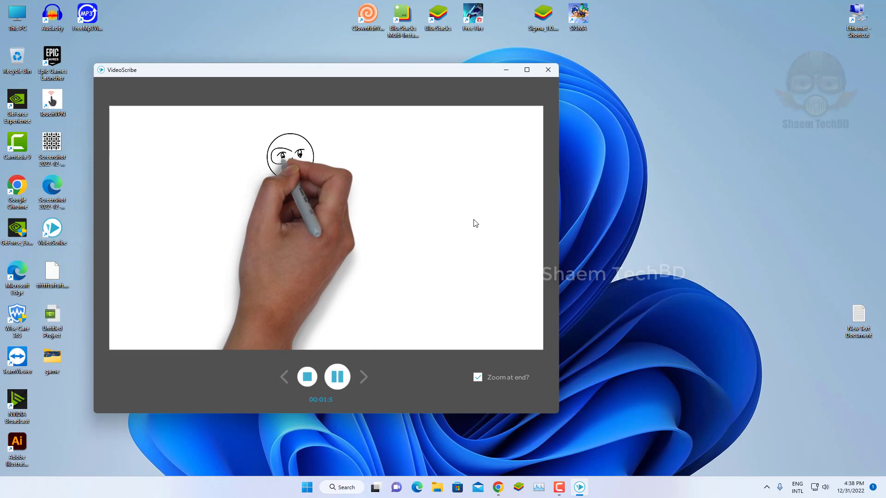